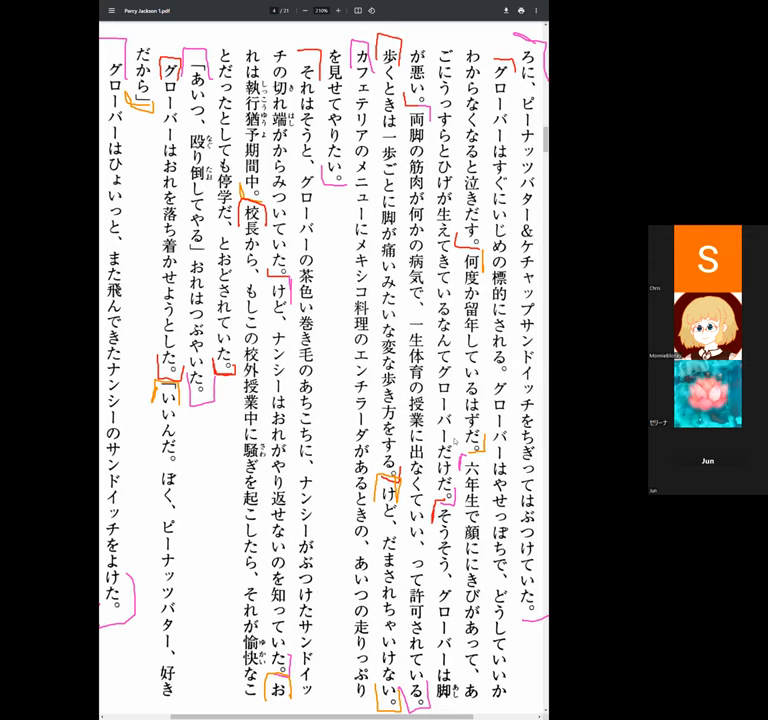
# - Scroll past the end of page 10 until the cafeteria passage on the next page is in view
pyautogui.scroll(-3)
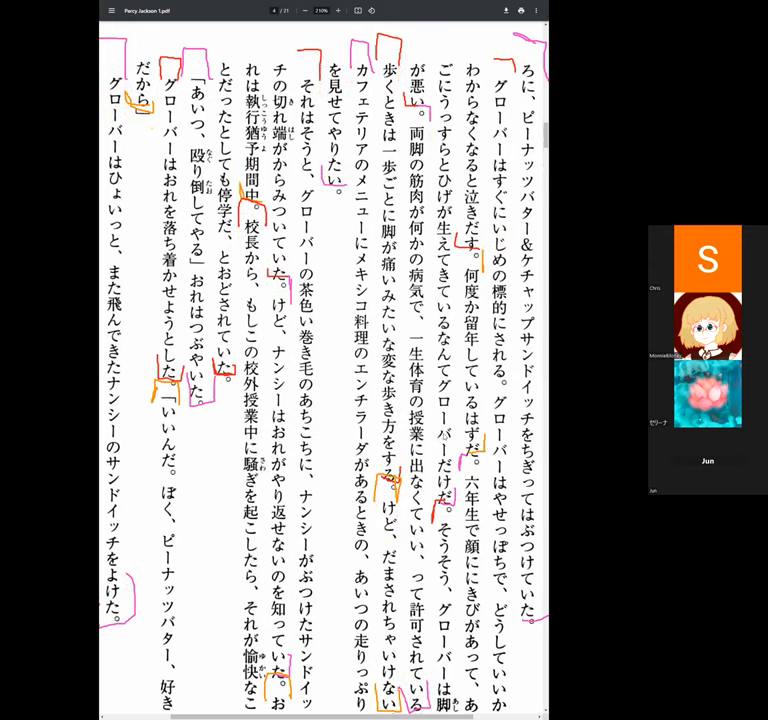
pyautogui.scroll(-3)
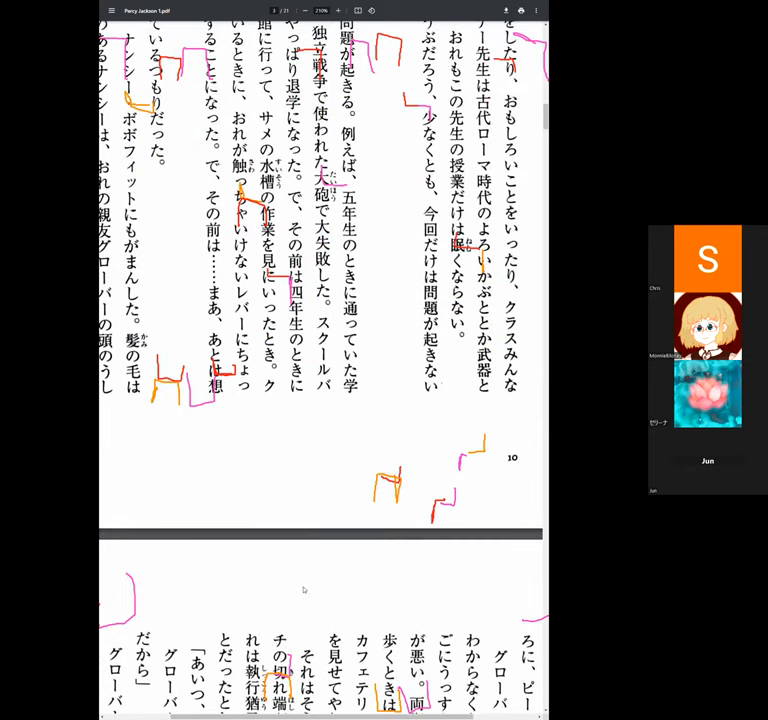
pyautogui.scroll(-3)
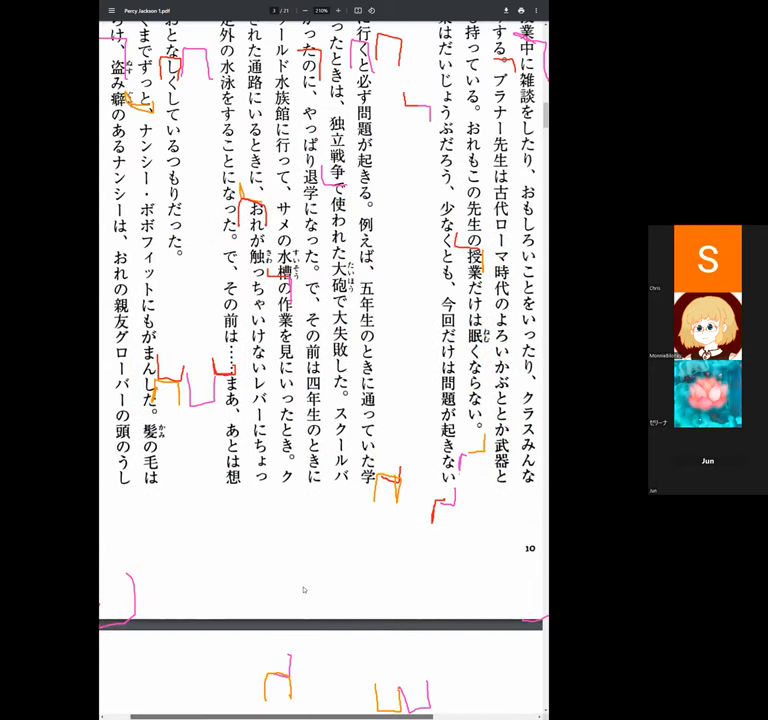
pyautogui.scroll(-3)
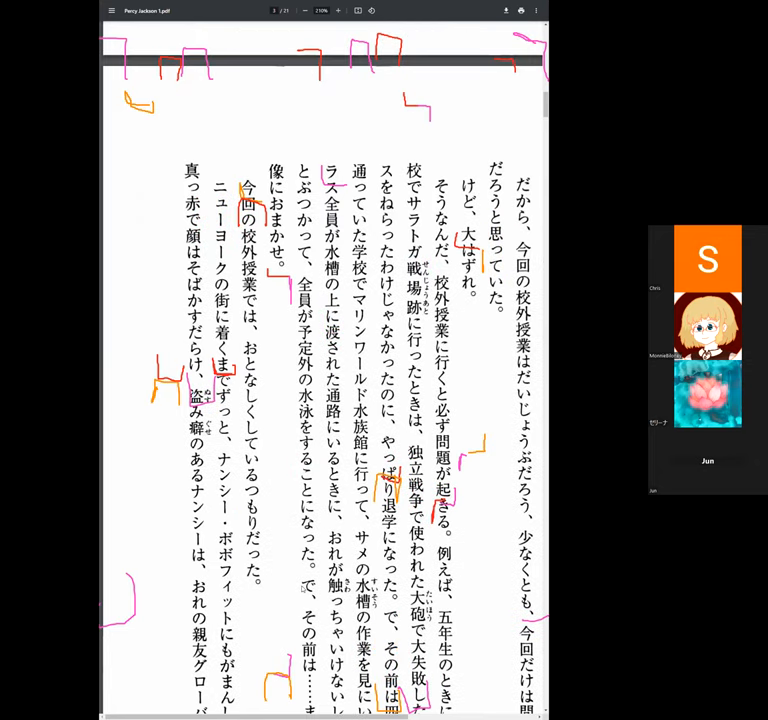
pyautogui.scroll(-3)
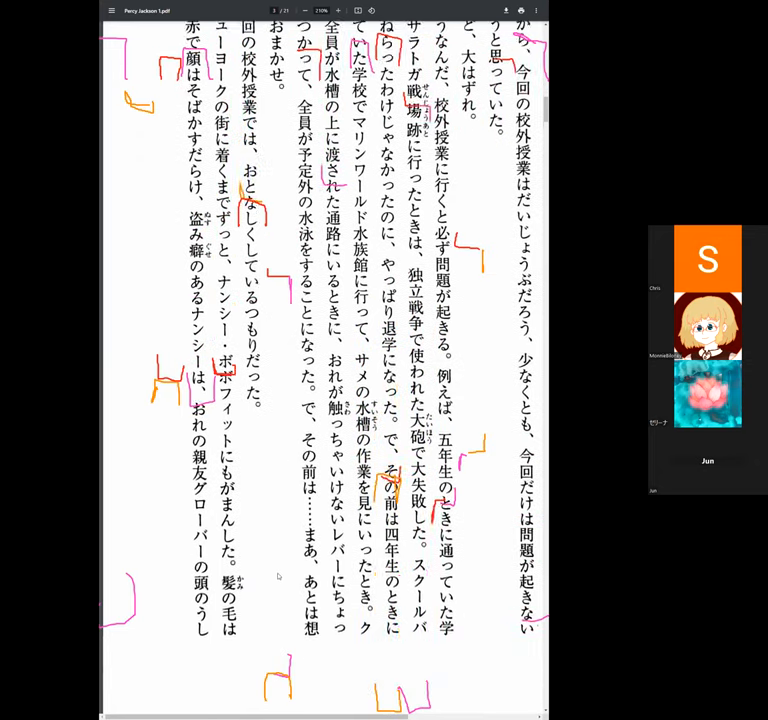
pyautogui.scroll(-3)
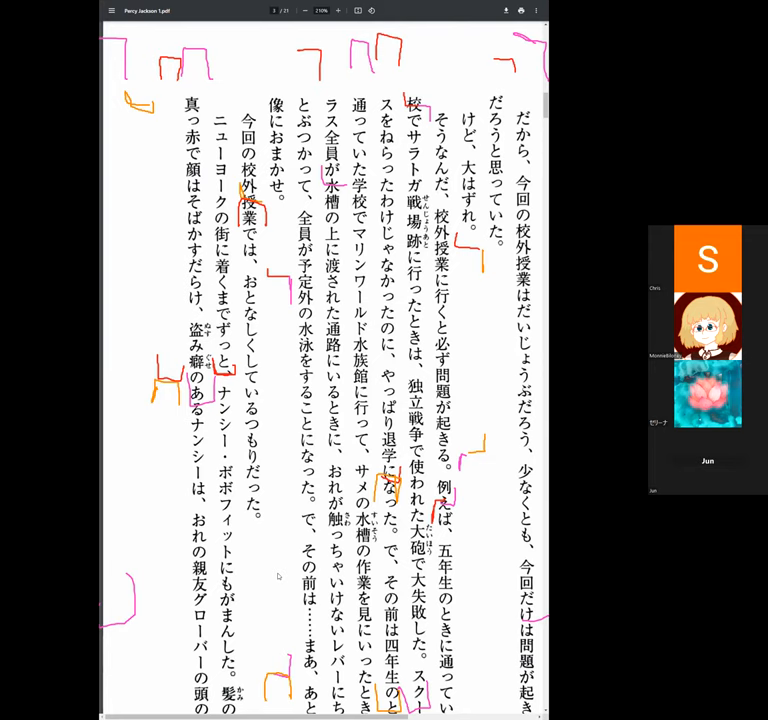
pyautogui.scroll(-3)
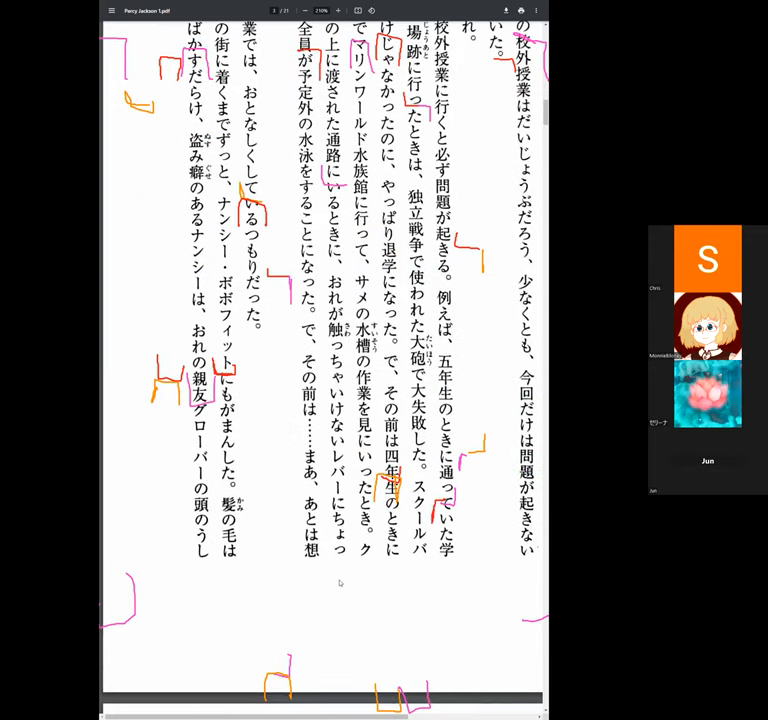
pyautogui.scroll(-3)
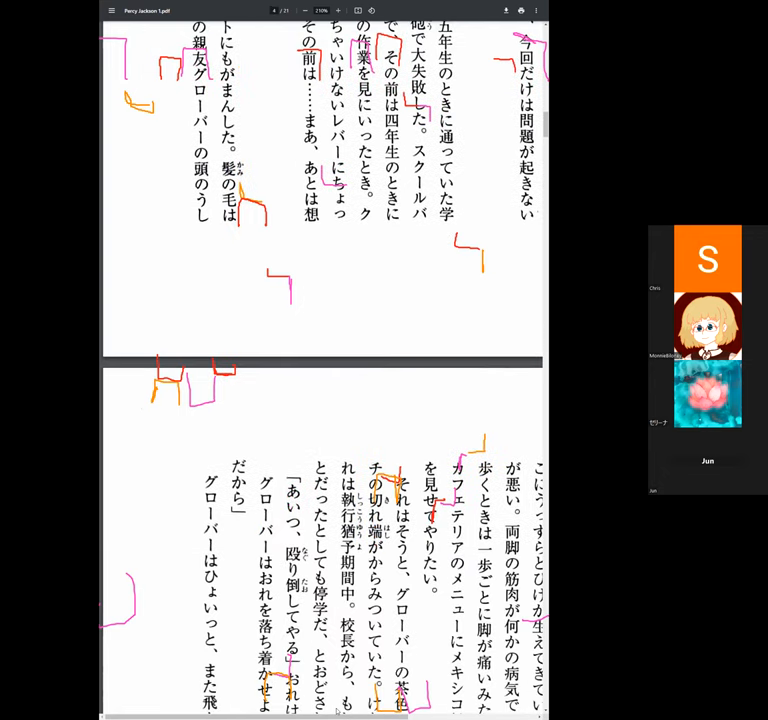
pyautogui.scroll(-3)
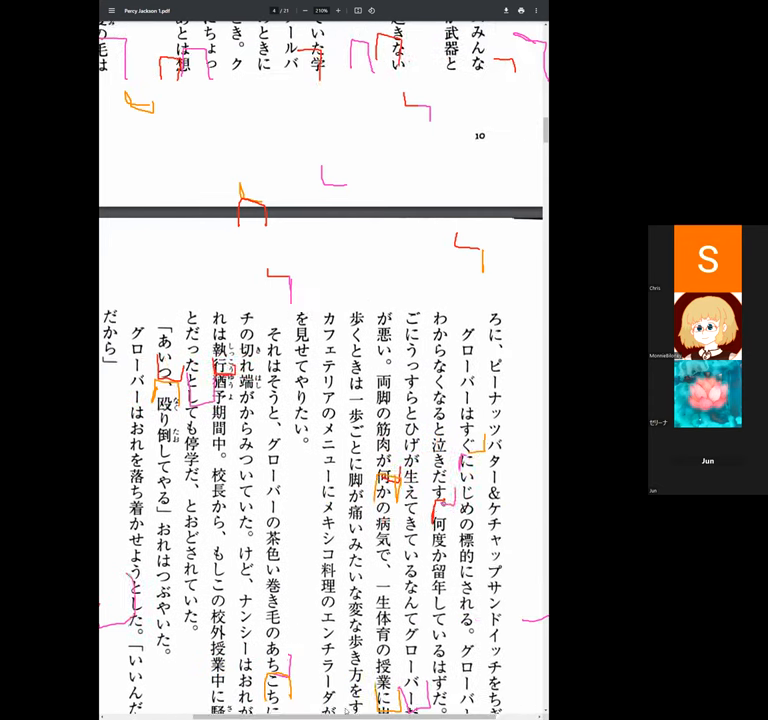
pyautogui.scroll(-3)
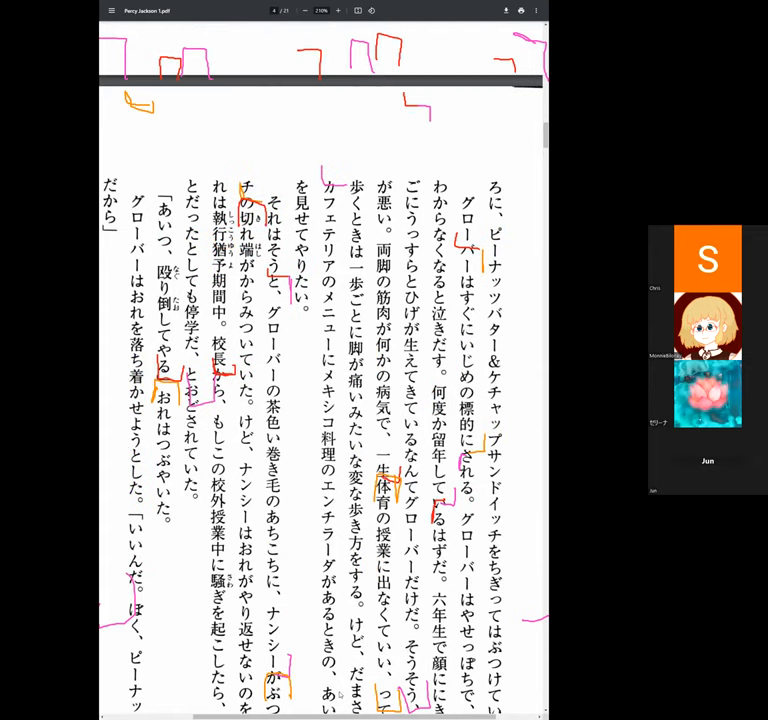
pyautogui.scroll(-3)
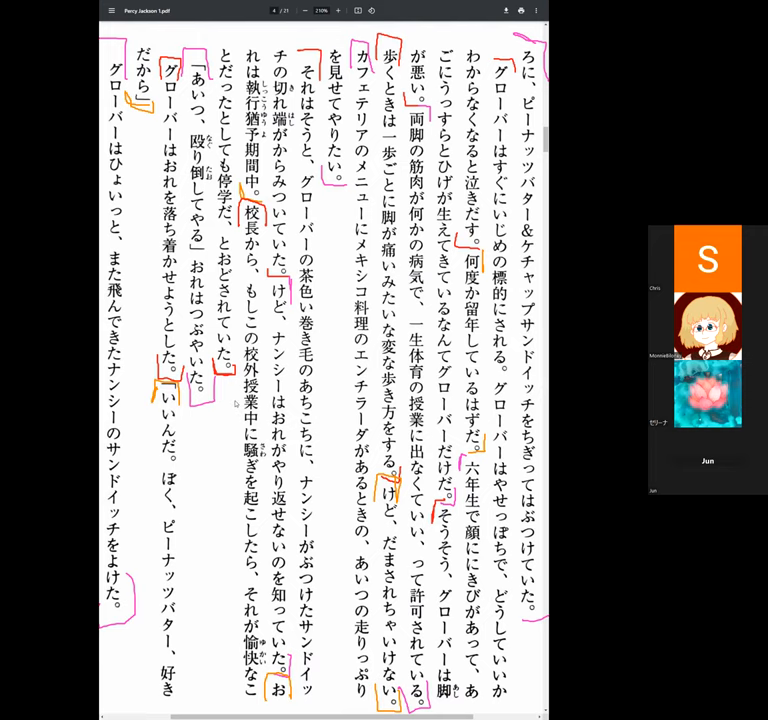
pyautogui.scroll(-3)
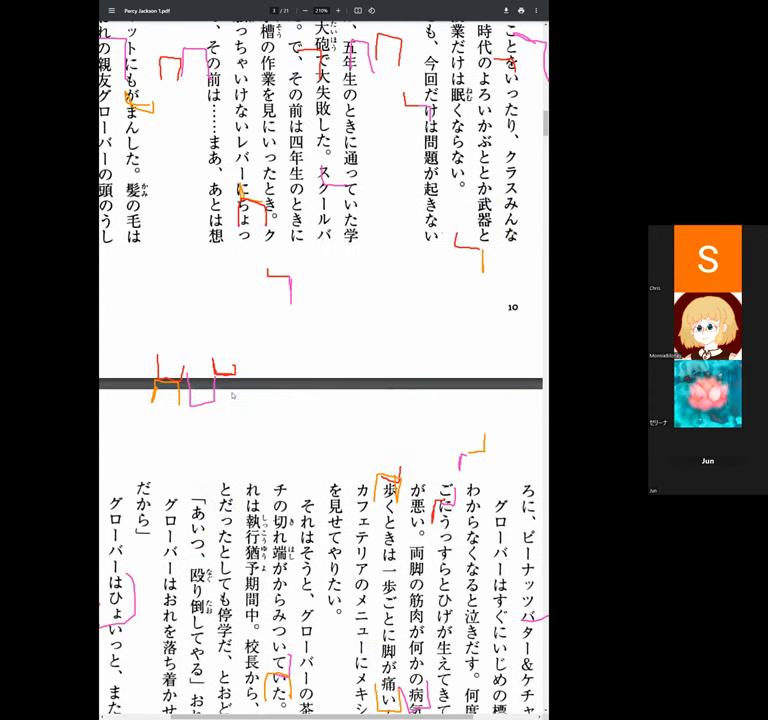
pyautogui.scroll(-3)
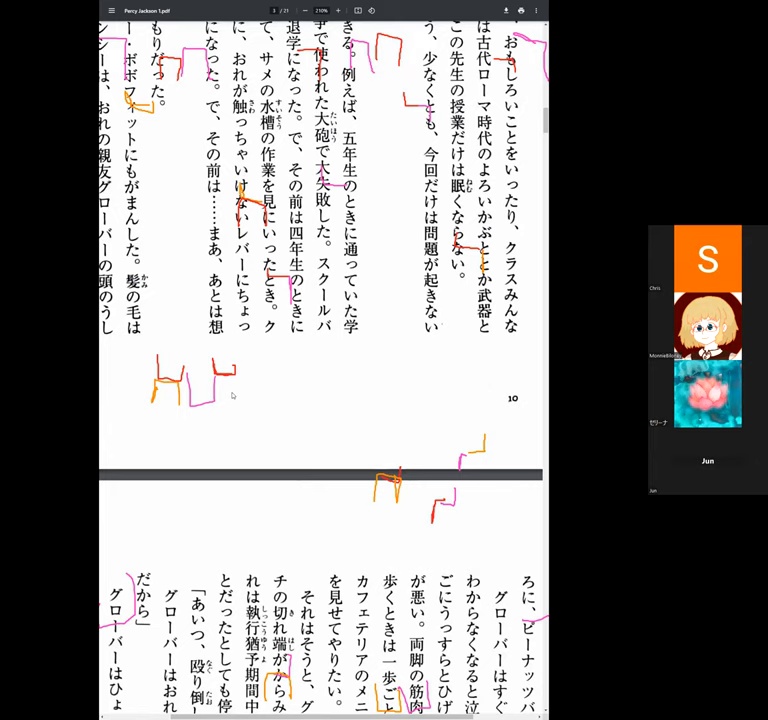
pyautogui.scroll(-3)
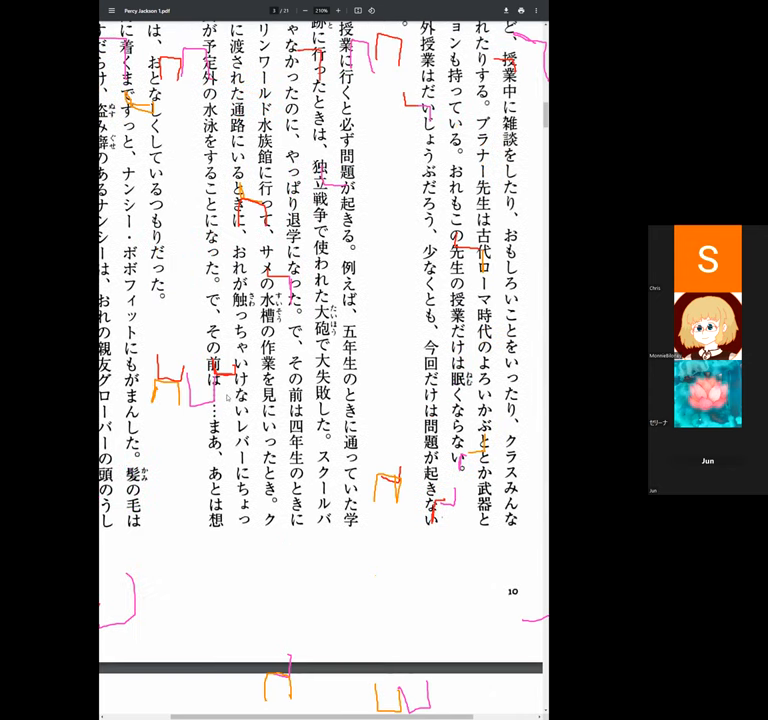
pyautogui.scroll(-3)
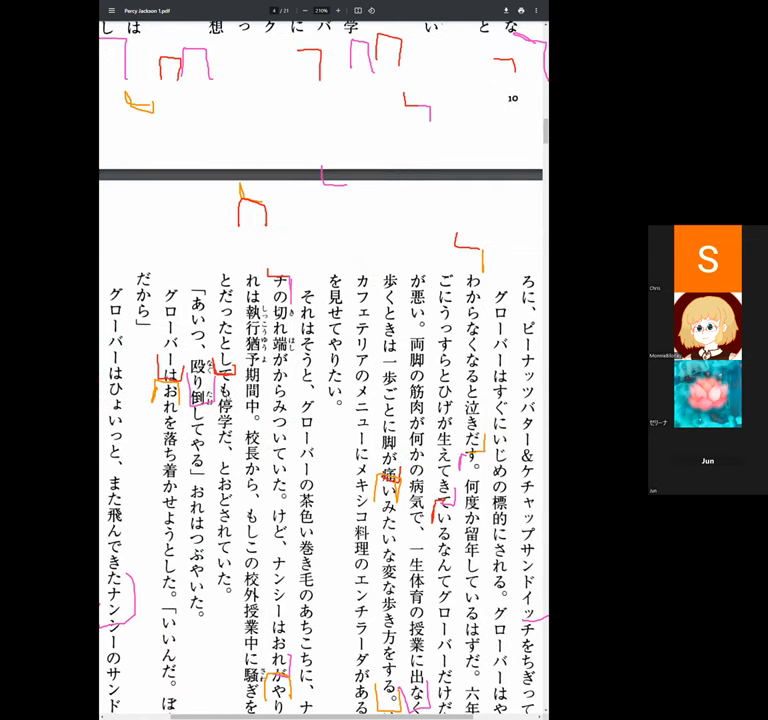
pyautogui.scroll(-3)
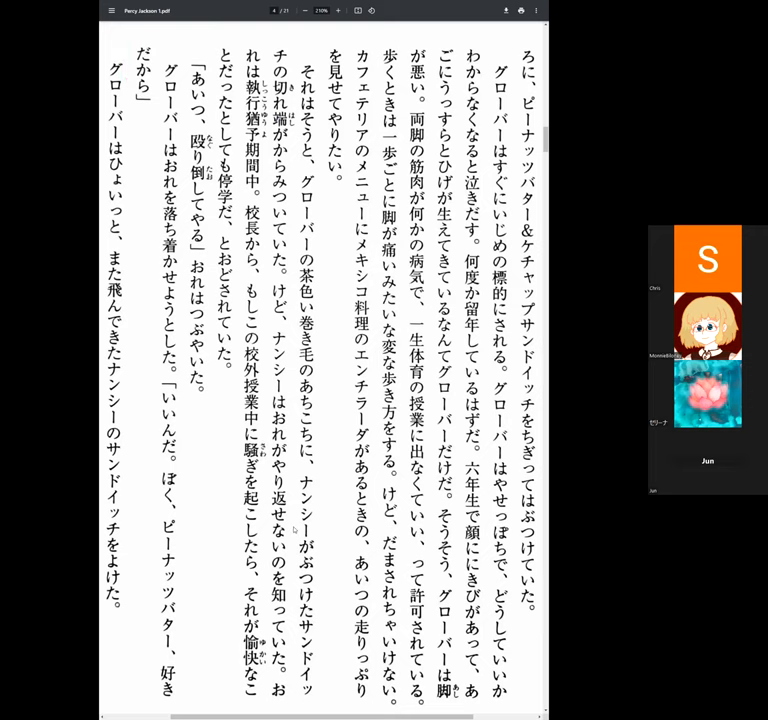
# - Scroll past the page break to the start of the Brunner museum-tour page
pyautogui.scroll(-3)
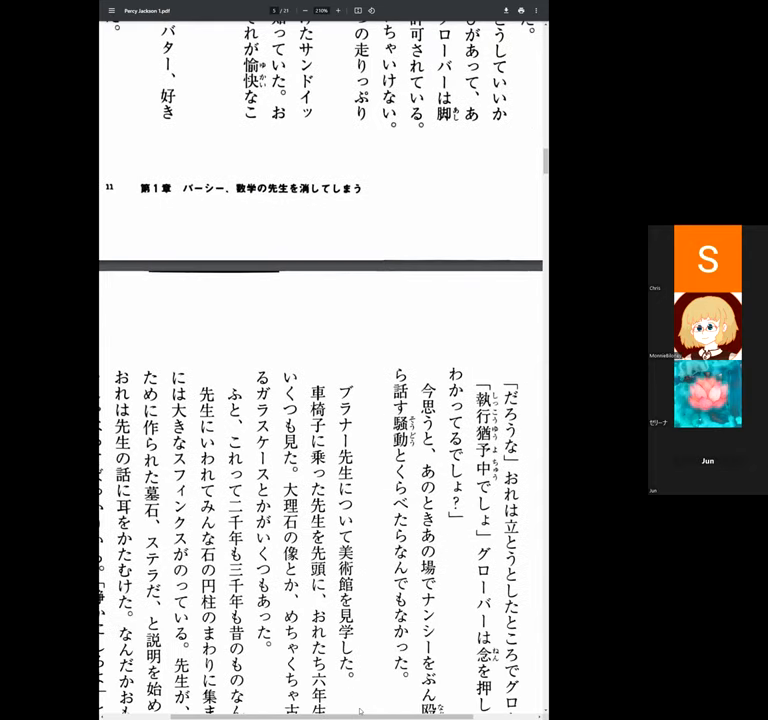
pyautogui.scroll(-3)
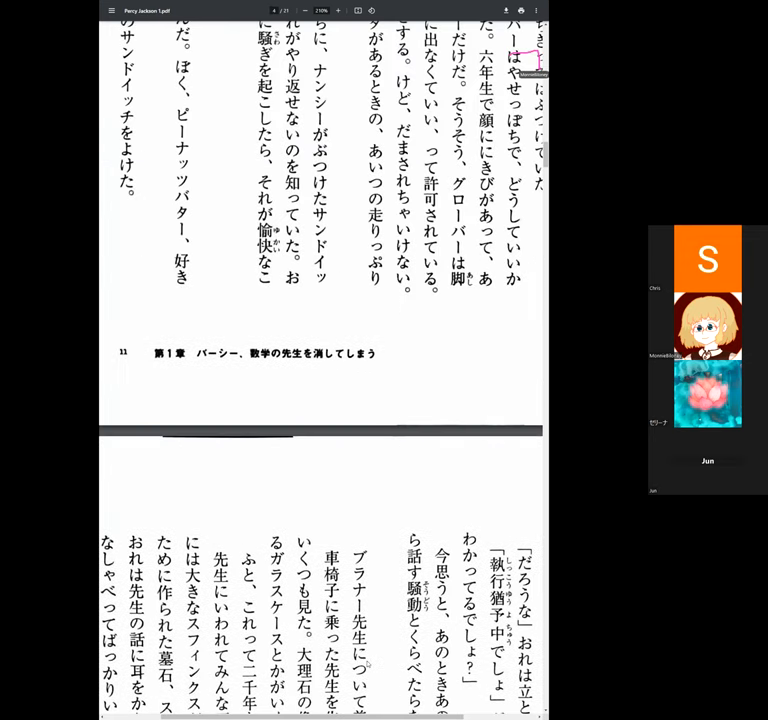
pyautogui.scroll(-3)
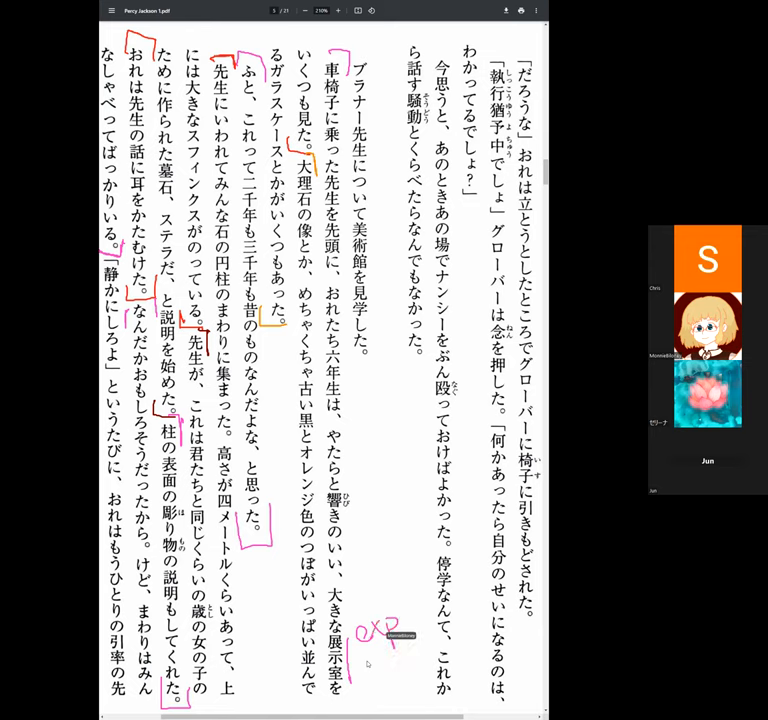
# - Circle one phrase and underline another in the left columns with the red pen
pyautogui.moveTo(356, 660); pyautogui.dragTo(430, 640)
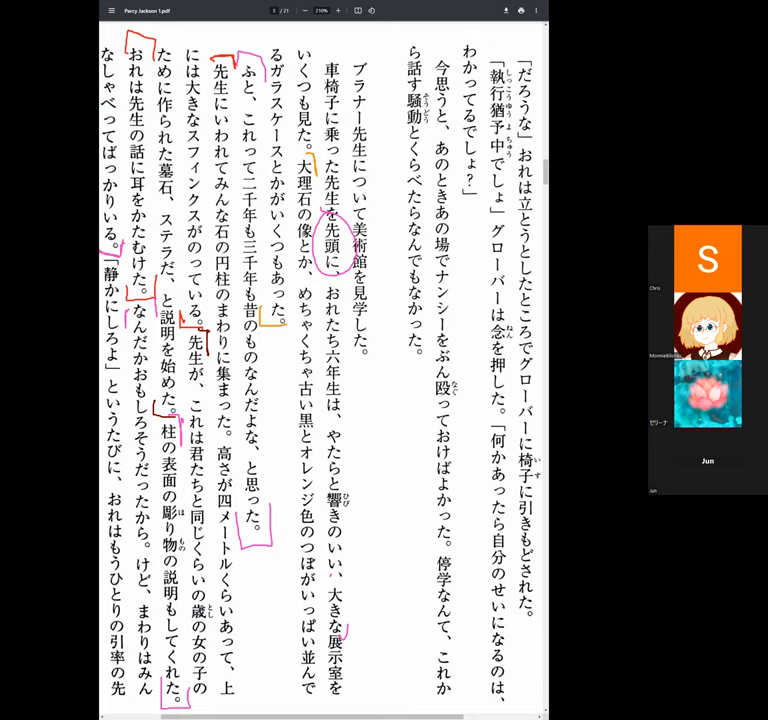
pyautogui.moveTo(344, 420); pyautogui.dragTo(344, 590)
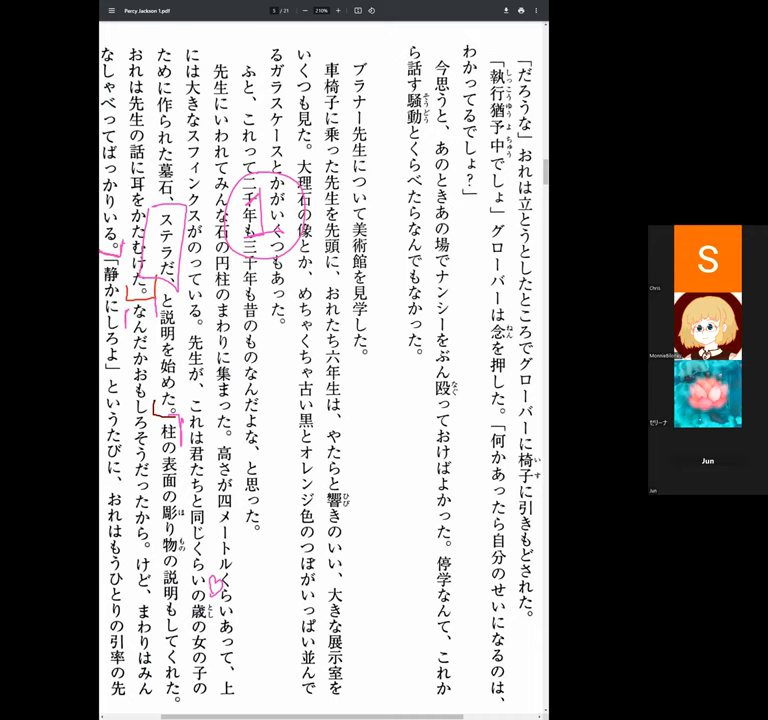
# - Draw a red circle around a word in the middle columns of the museum-tour page
pyautogui.moveTo(168, 216); pyautogui.dragTo(150, 290)
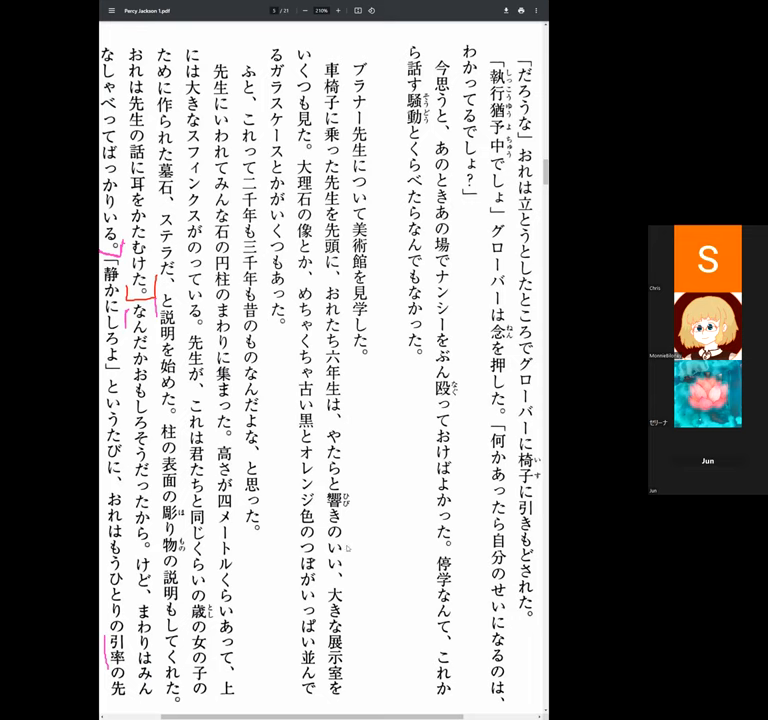
pyautogui.moveTo(410, 556)
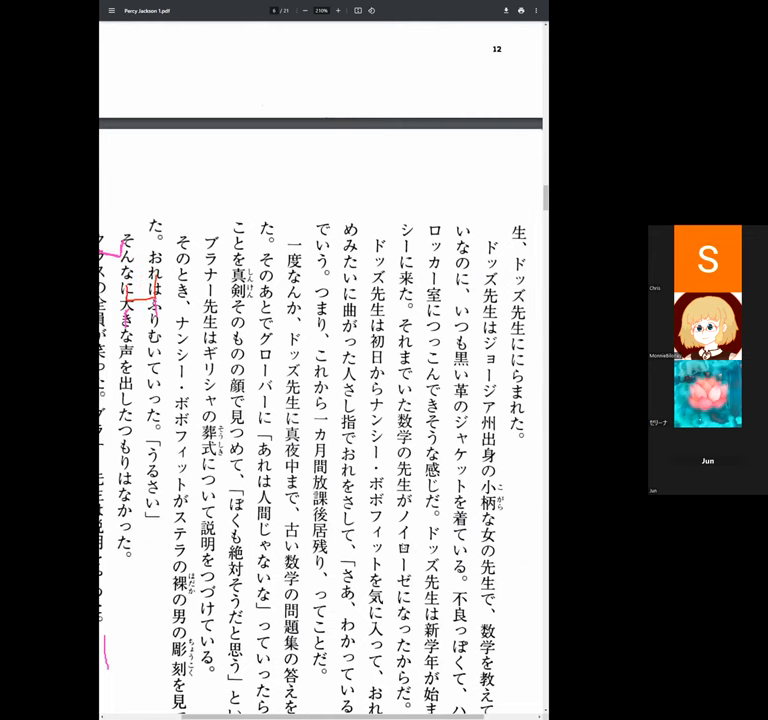
pyautogui.scroll(-3)
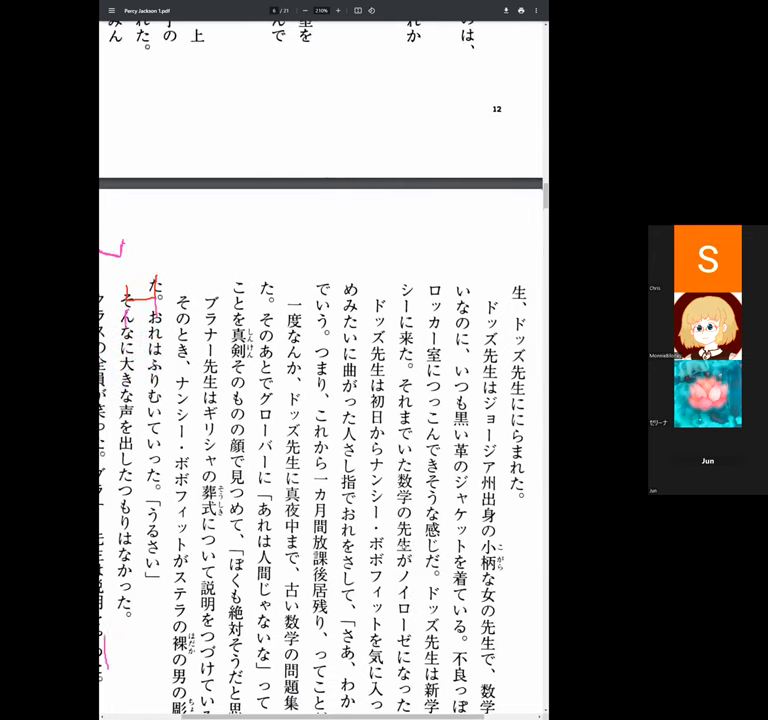
pyautogui.scroll(-3)
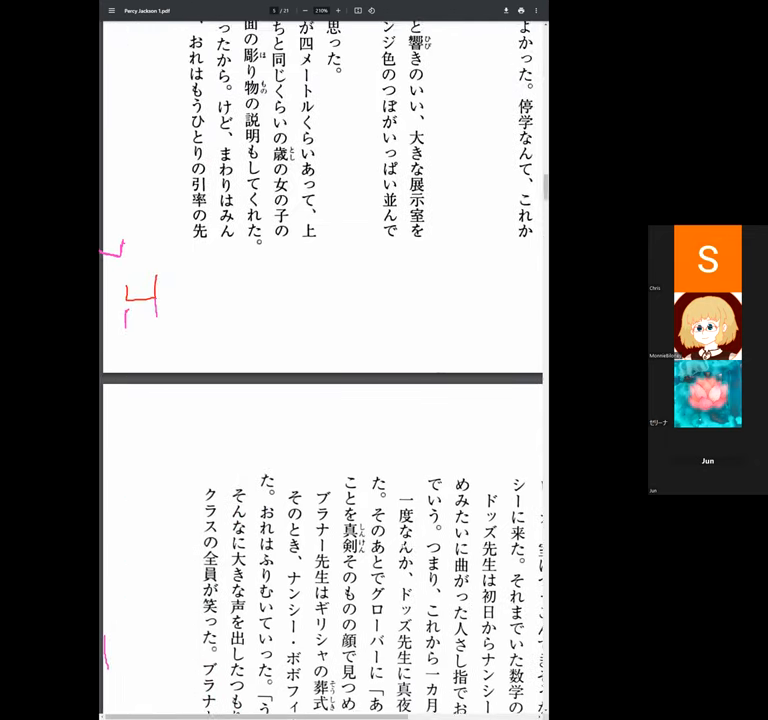
pyautogui.scroll(-3)
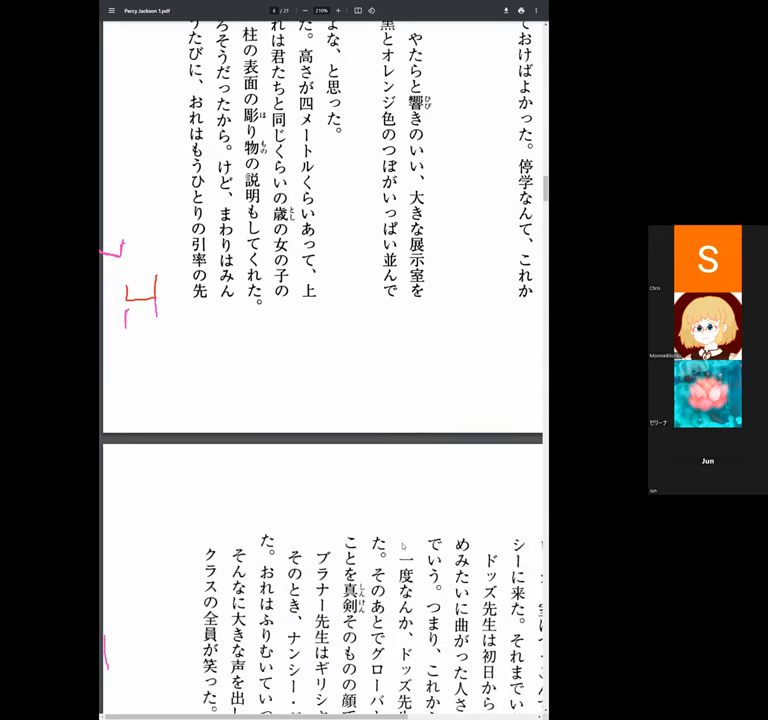
pyautogui.scroll(-3)
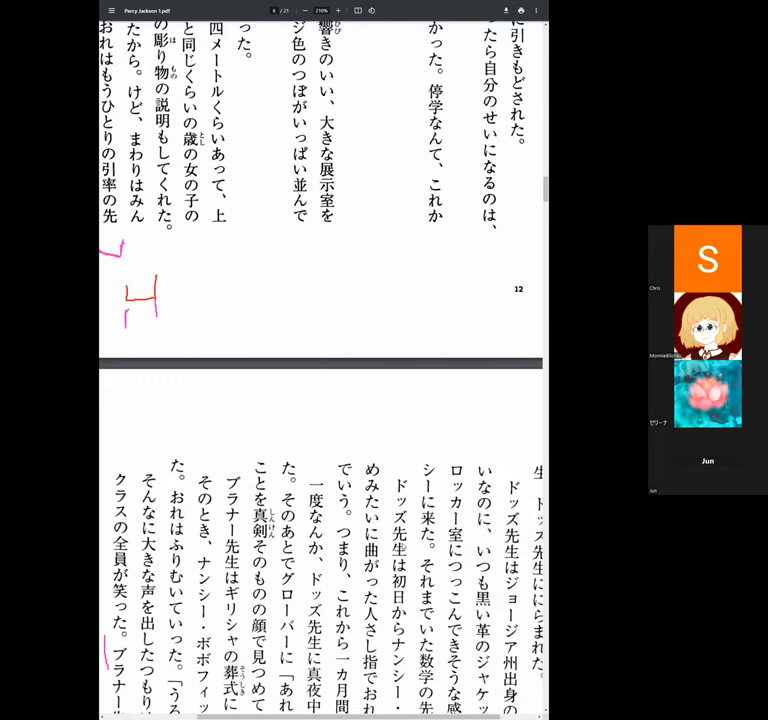
pyautogui.scroll(-3)
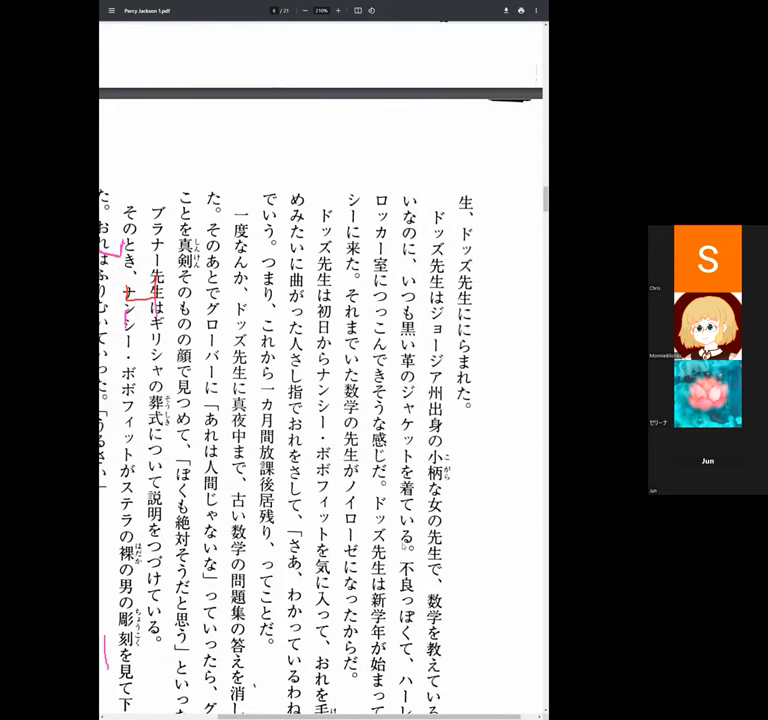